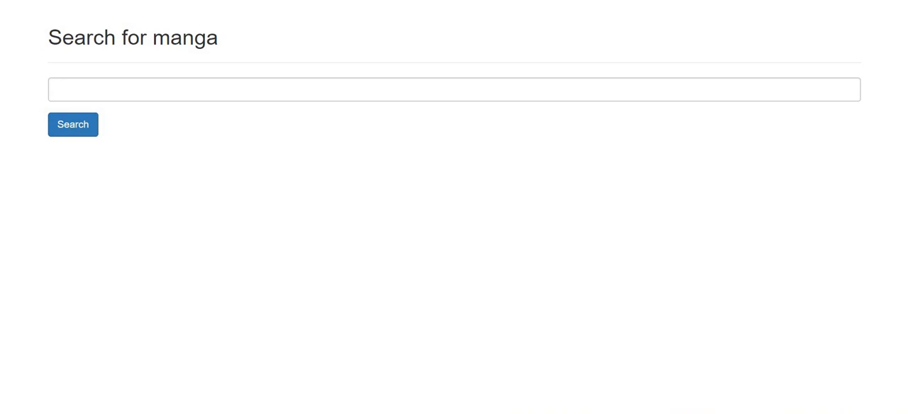
Switch from the search page to the Mangafox tab with Shingeki no Kyojin chapter 100.
click(72, 125)
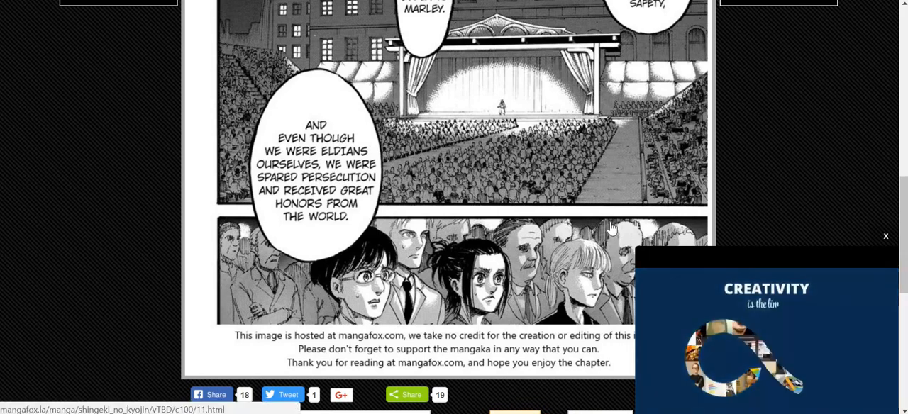
Look down the chapter 100 reader page and flip to the next page.
scroll(down, 3)
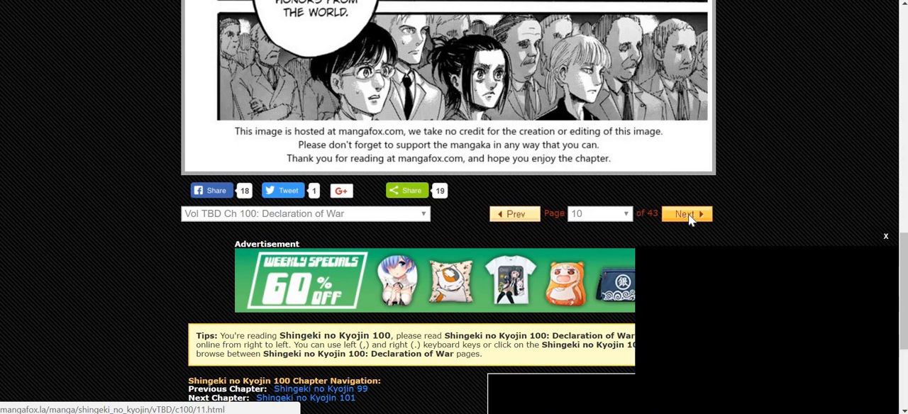
click(685, 212)
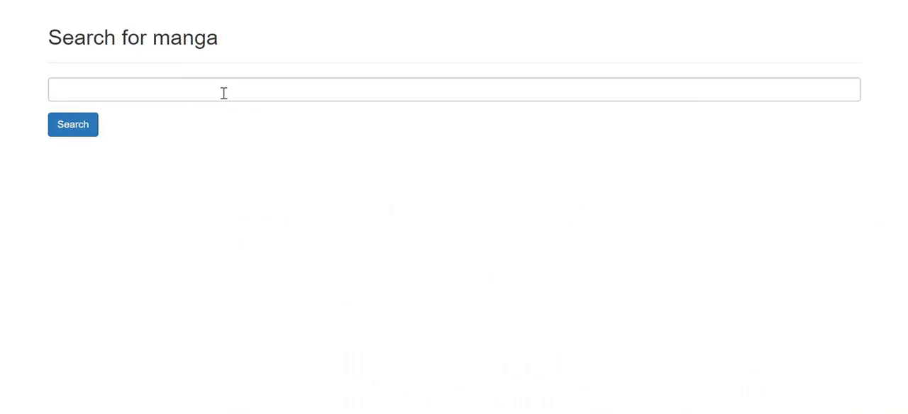
Search 'shingeki no kyojin' via the 'shingeki' suggestion, listing three matching titles.
click(454, 89)
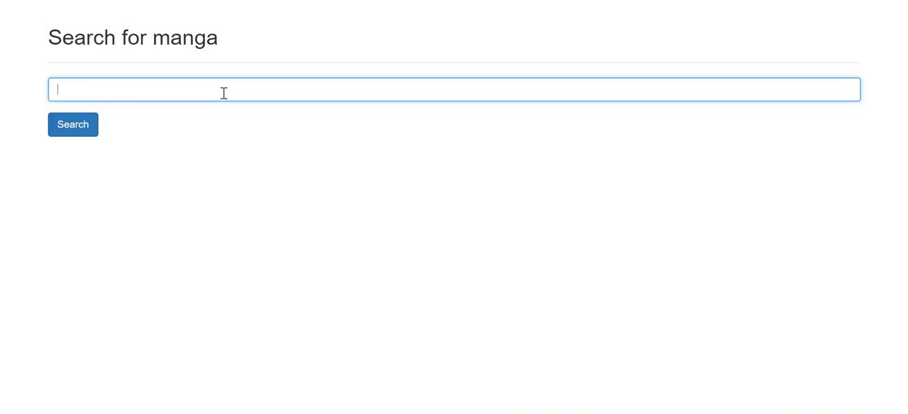
text(shingeki)
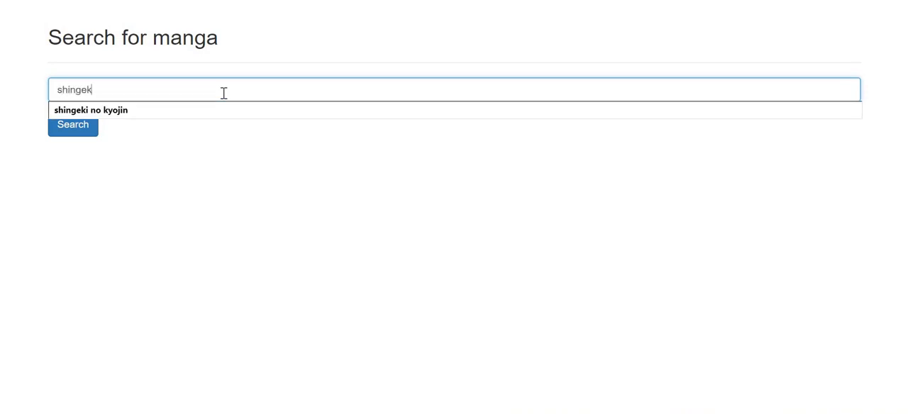
click(91, 111)
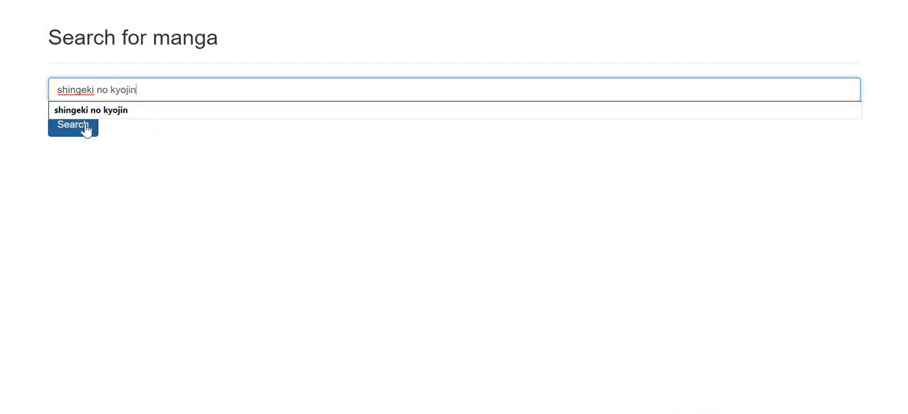
click(73, 125)
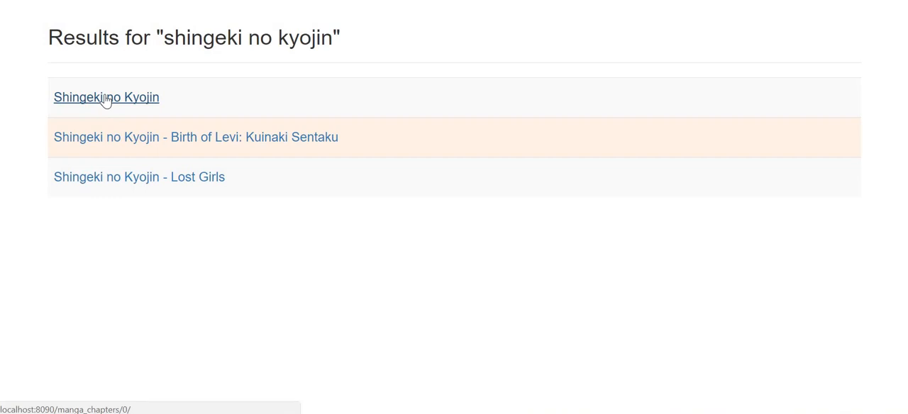
From Shingeki no Kyojin's chapter list, download chapter 100 as a 42-page PDF and view it.
click(105, 96)
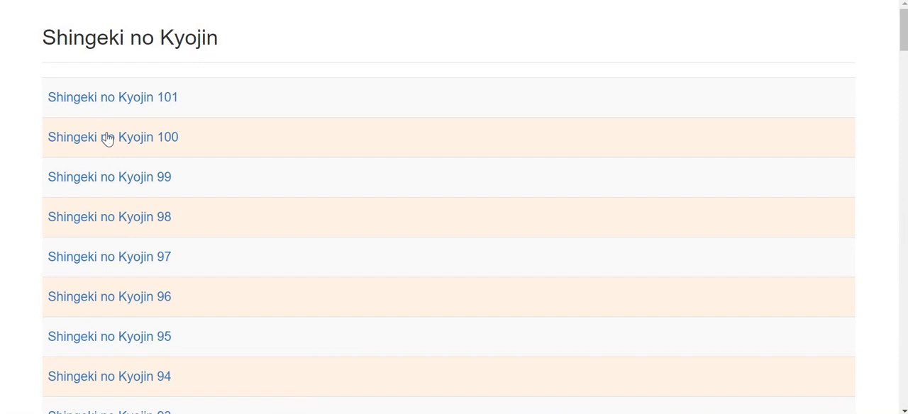
click(113, 136)
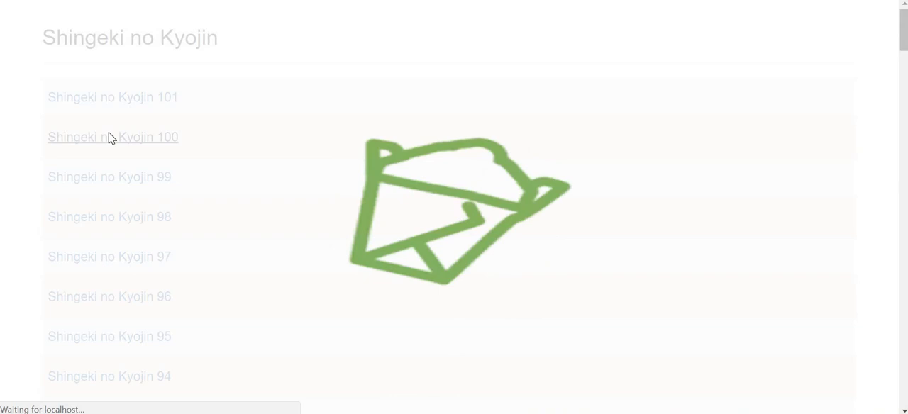
click(113, 136)
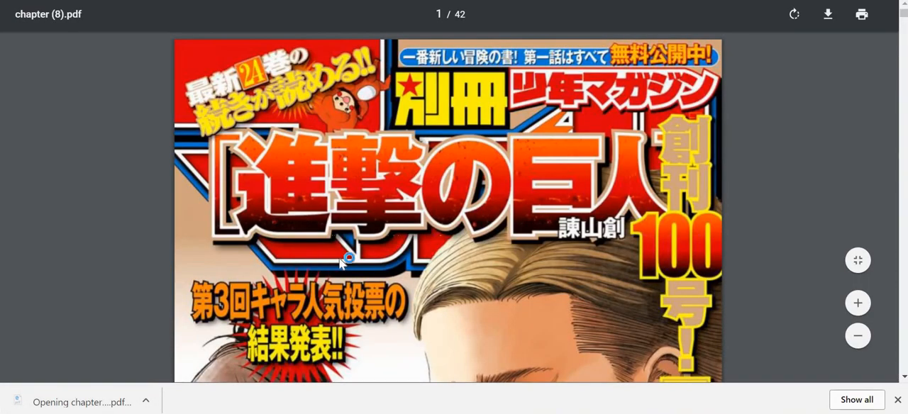
Scroll through the Chapter 100: Declaration of War PDF pages.
scroll(down, 3)
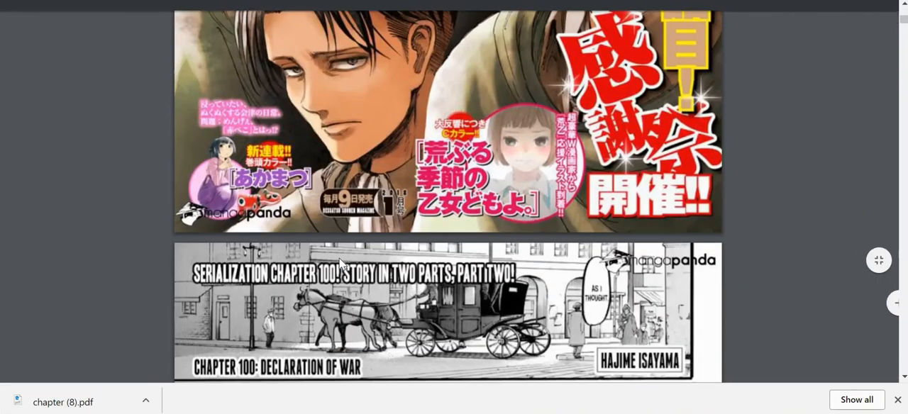
scroll(down, 3)
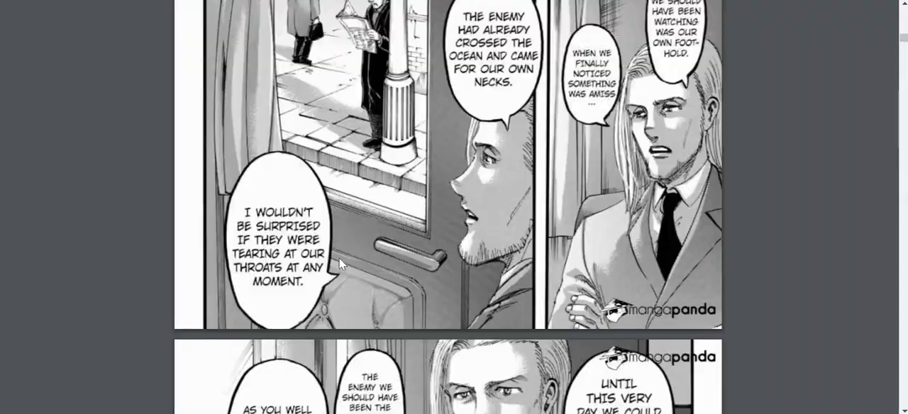
scroll(down, 3)
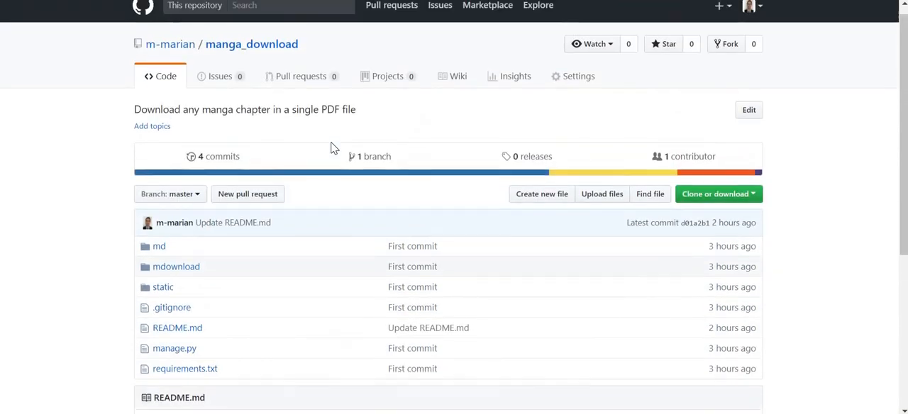
Scroll the manga_download repo down to its README and the pip install -r requirements.txt line.
scroll(down, 3)
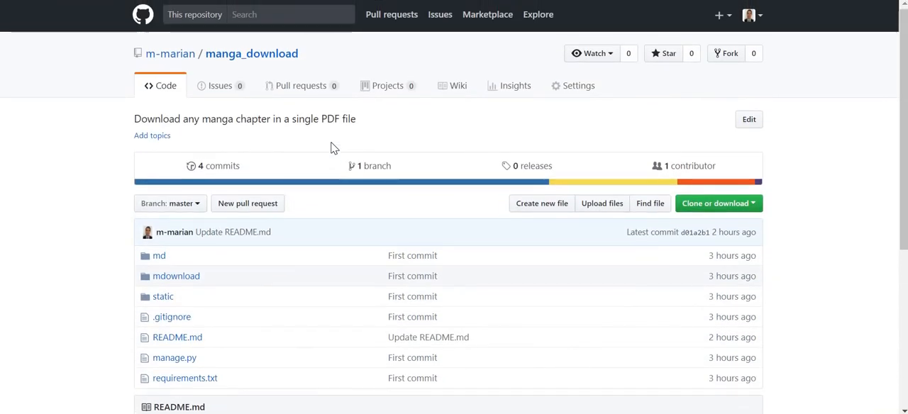
scroll(down, 3)
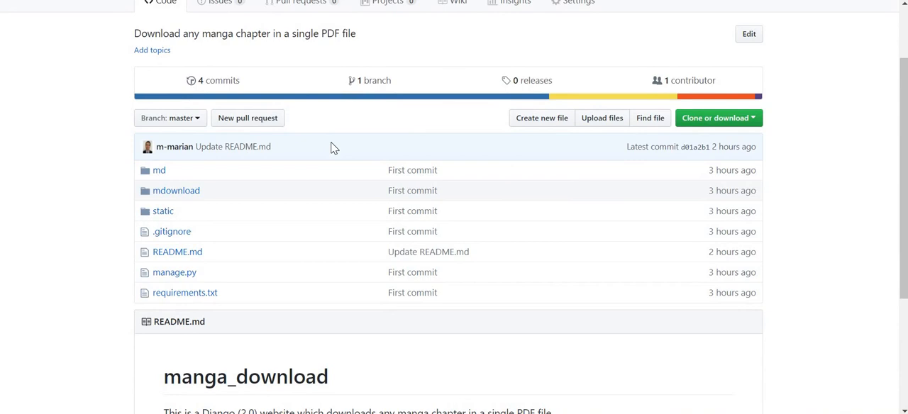
scroll(down, 3)
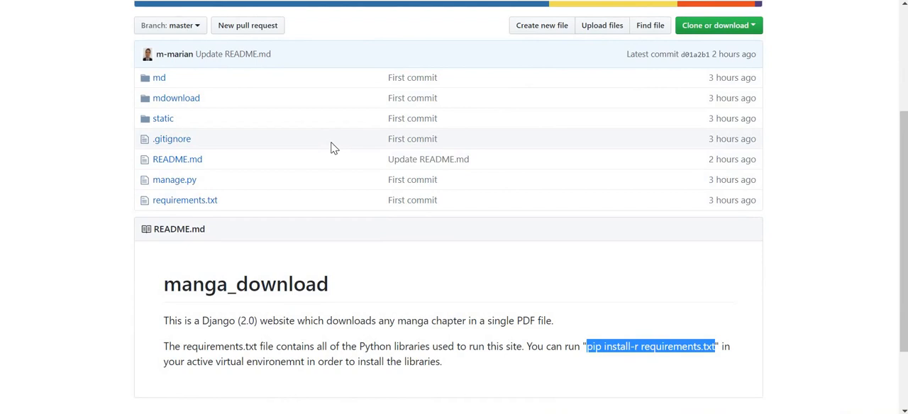
mouse_move(210, 199)
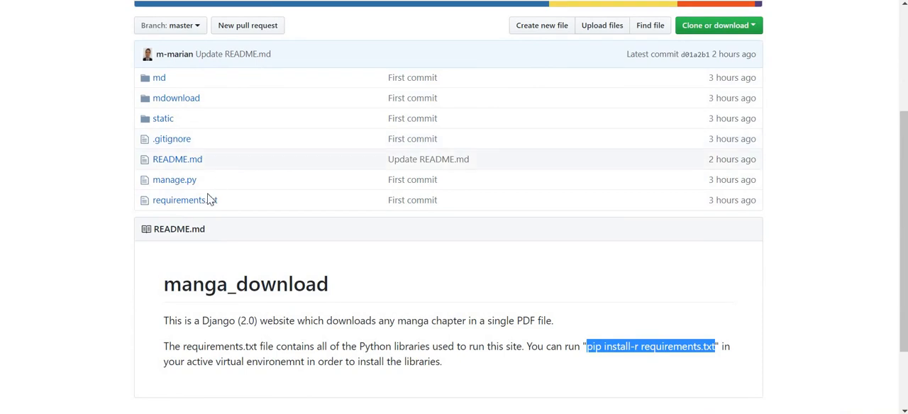
Review the requirements.txt package list, then highlight 'pip install -r requirements.txt' in the README.
click(179, 200)
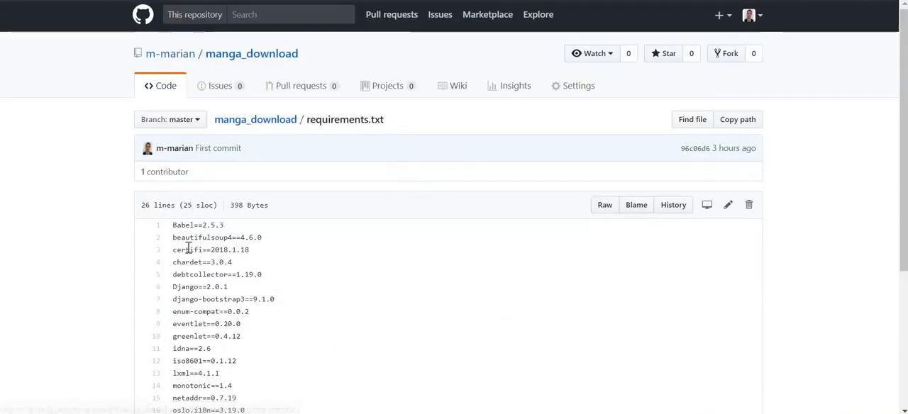
scroll(down, 3)
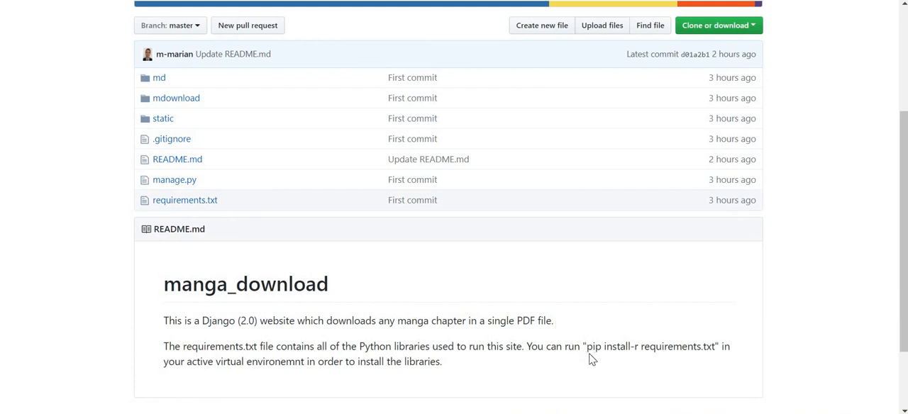
drag(587, 347, 665, 346)
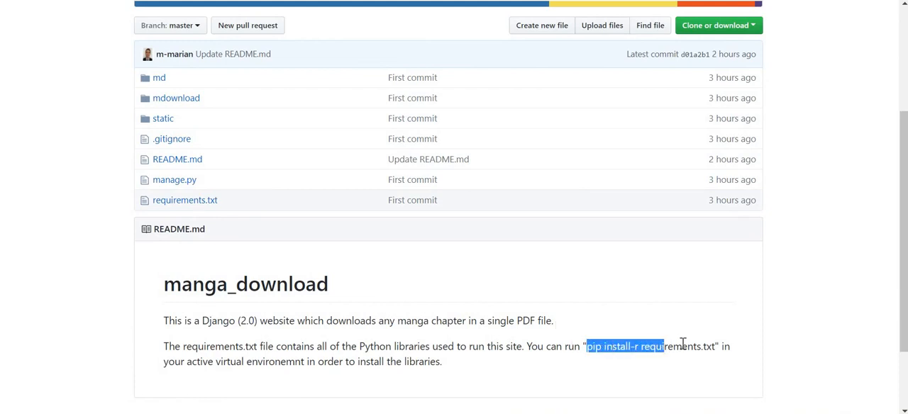